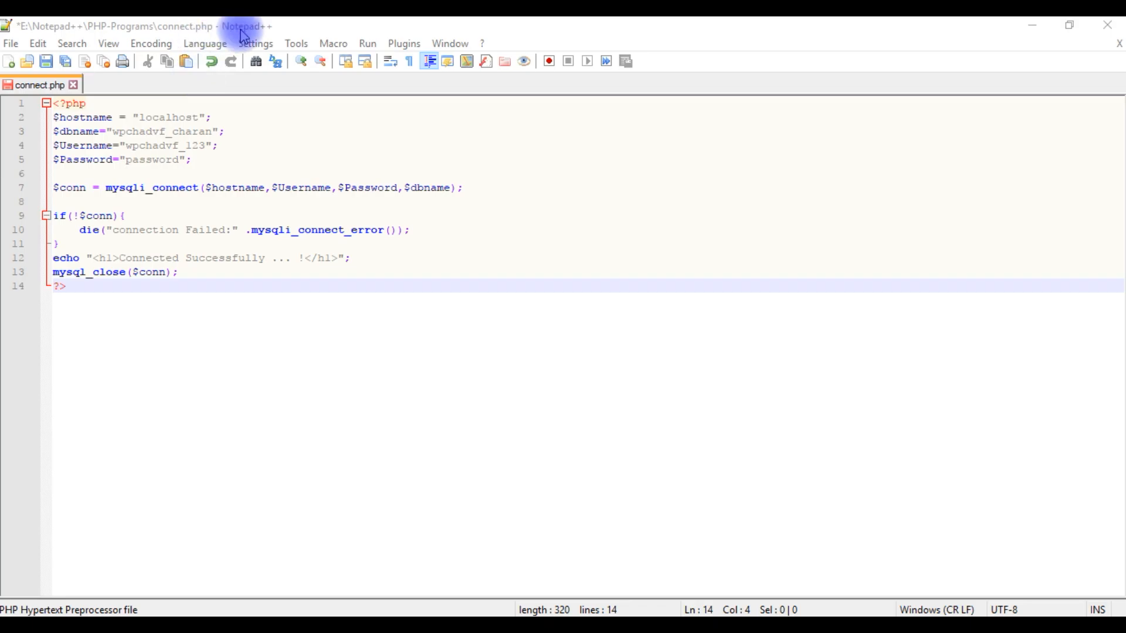
pyautogui.moveTo(230, 313)
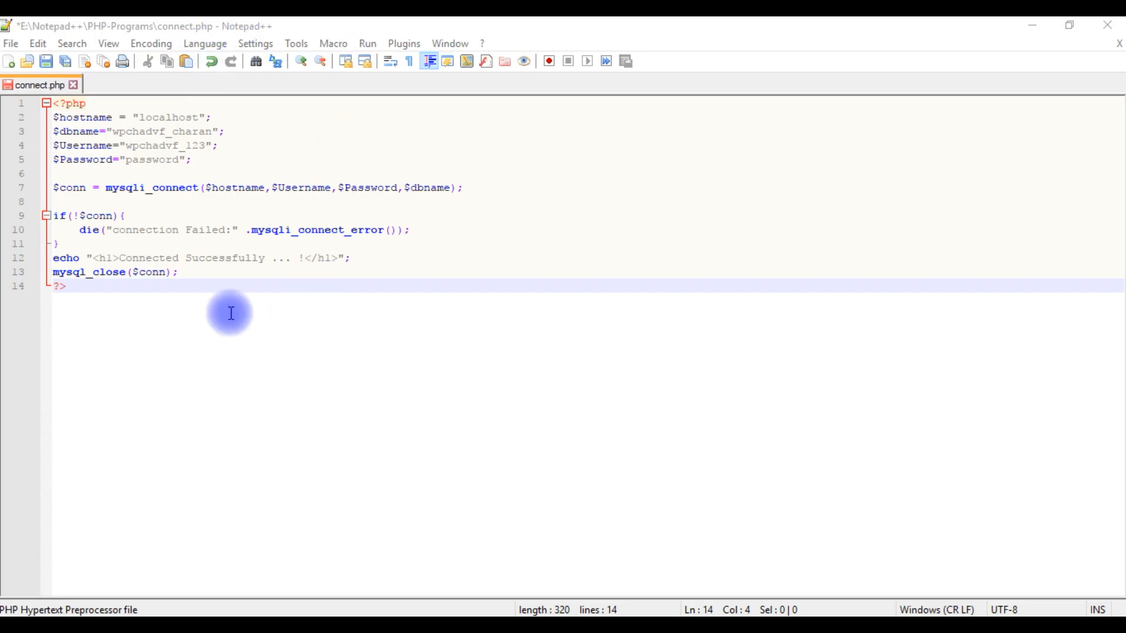
pyautogui.moveTo(50, 148)
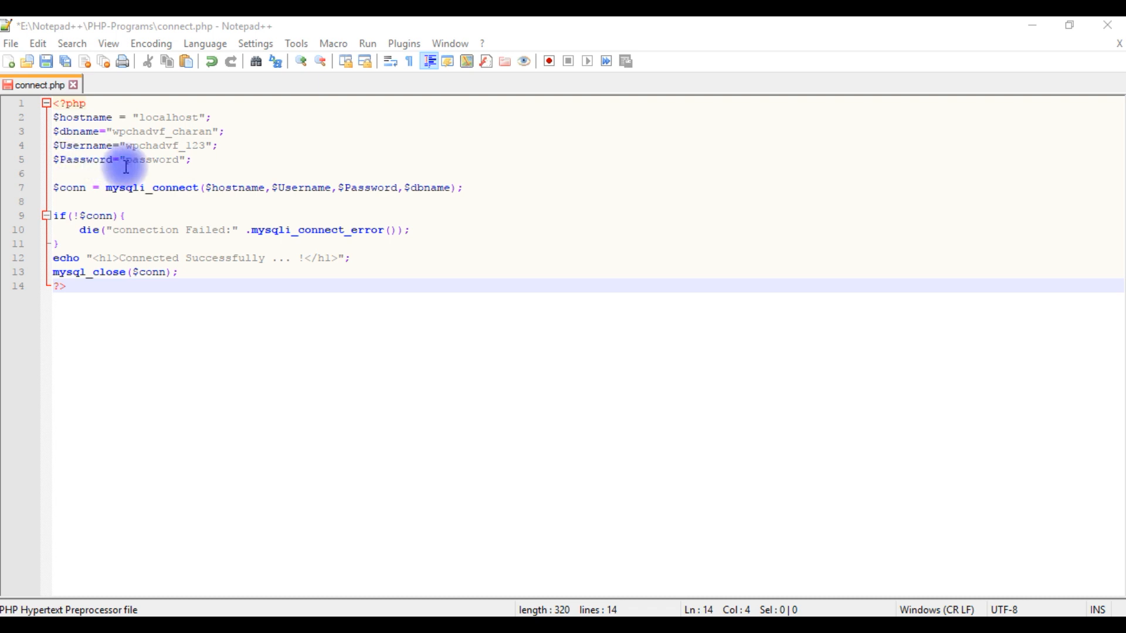
pyautogui.moveTo(91, 252)
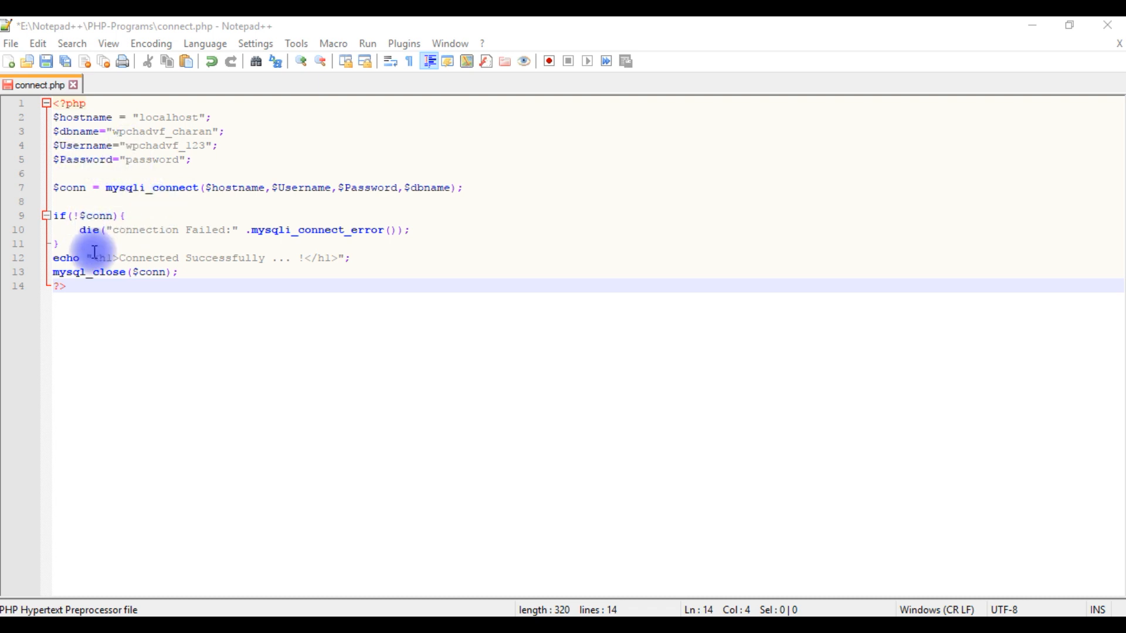
# Load wpcharan.com/connect.php, which reports access denied for wpchadvf_123 to wpchadvf_charan
pyautogui.doubleClick(143, 258)
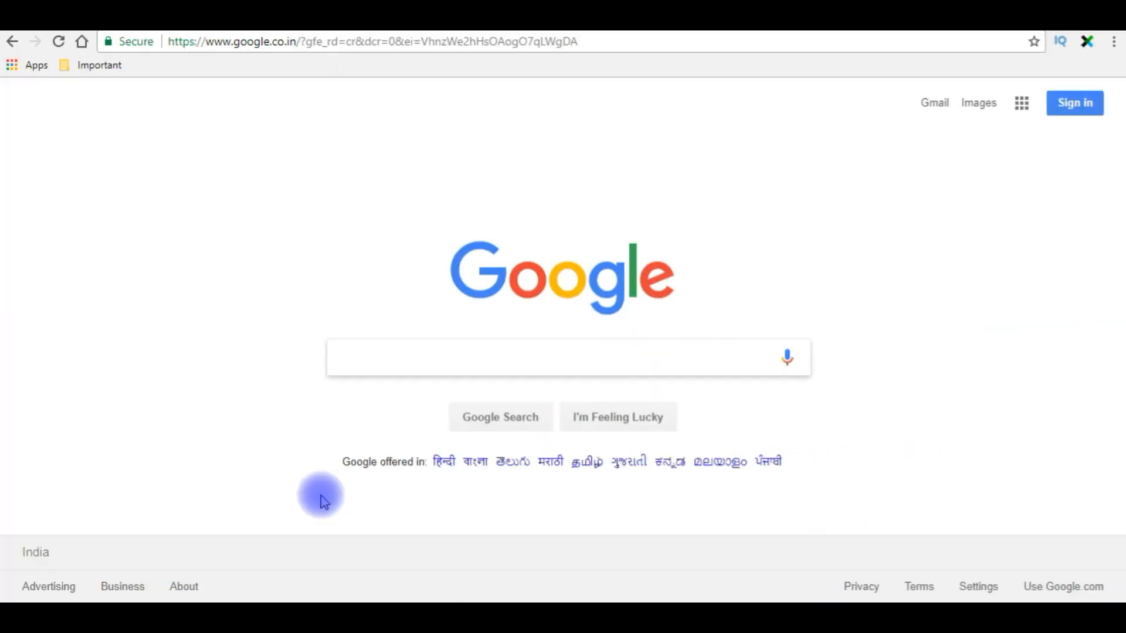
pyautogui.doubleClick(497, 41)
pyautogui.write('wpcharan.com/connect.php')
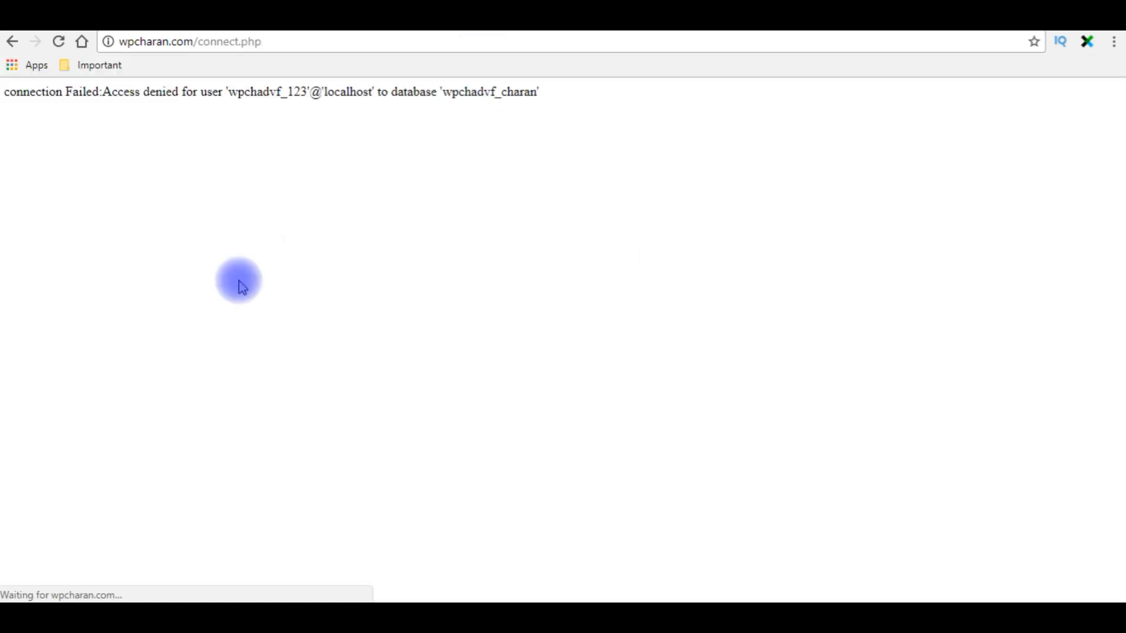
pyautogui.moveTo(91, 104)
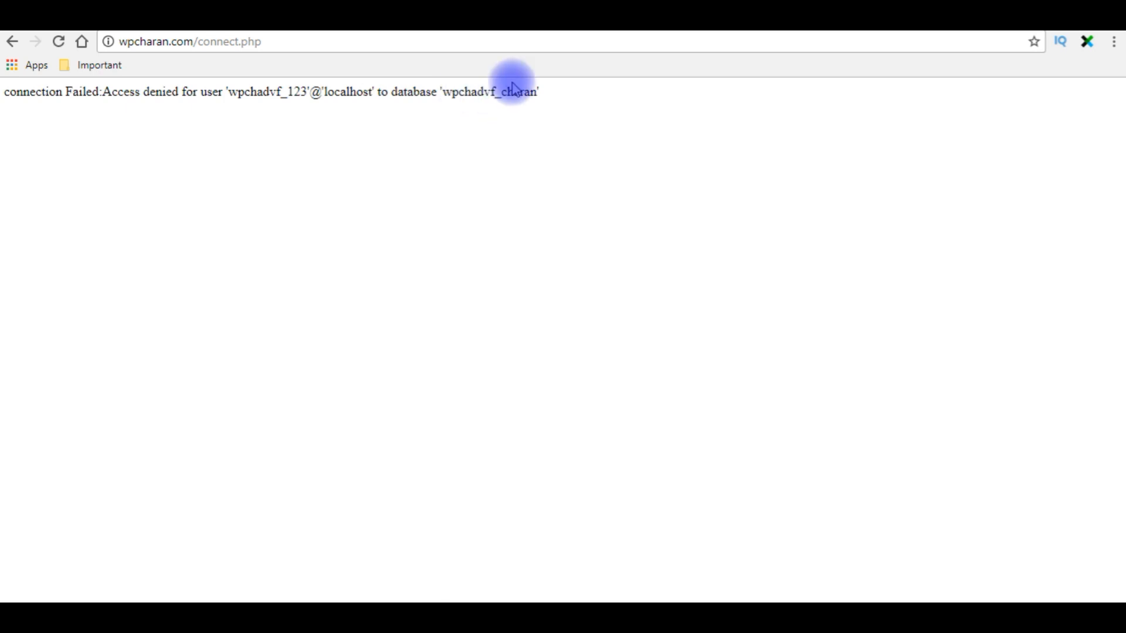
pyautogui.moveTo(572, 174)
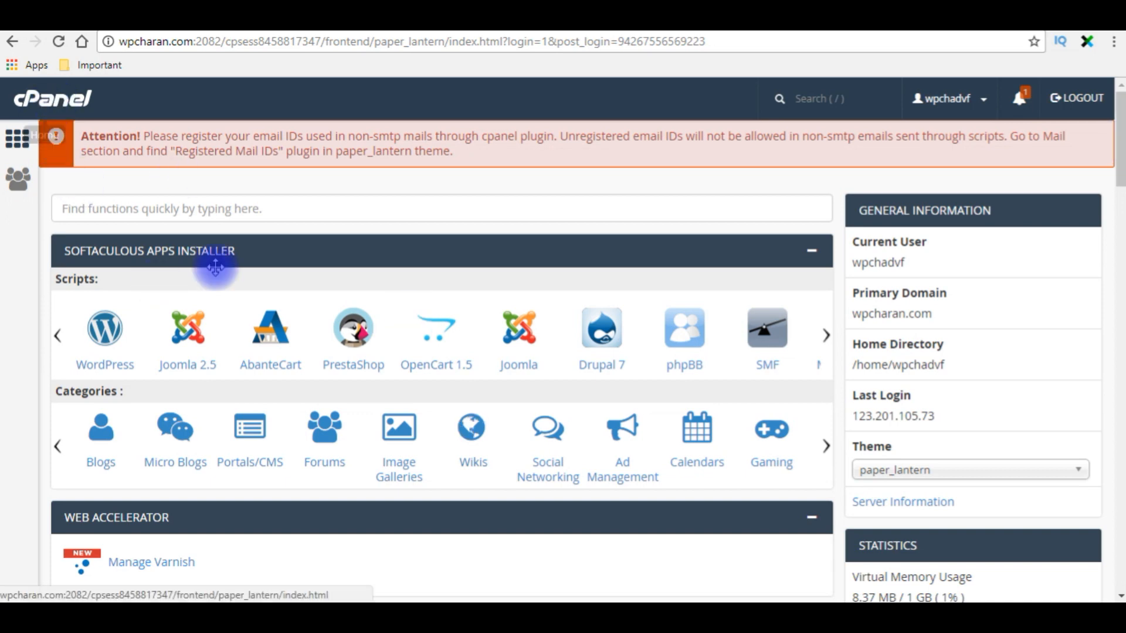
# Go to MySQL Databases from the Databases section of the cPanel home page
pyautogui.scroll(-3)
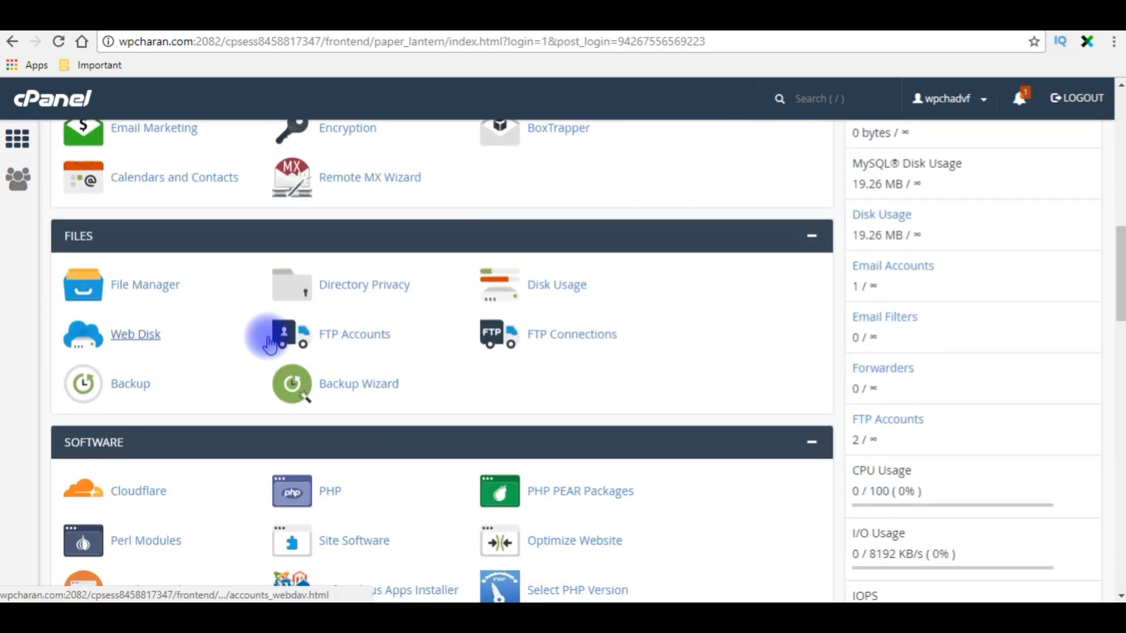
pyautogui.scroll(-3)
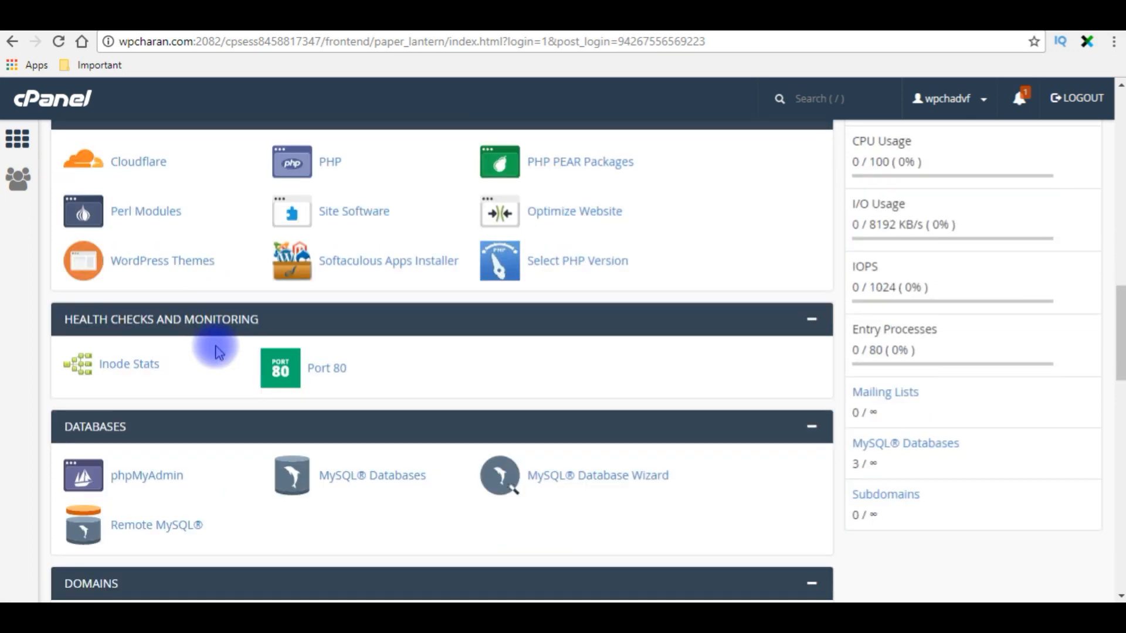
pyautogui.moveTo(145, 545)
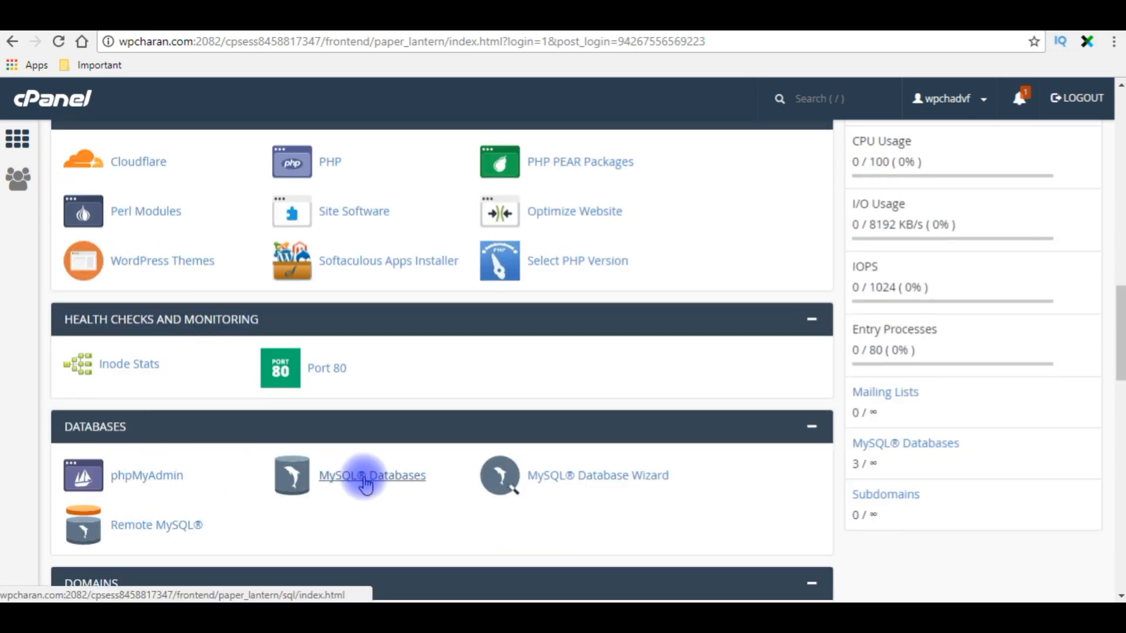
pyautogui.click(371, 475)
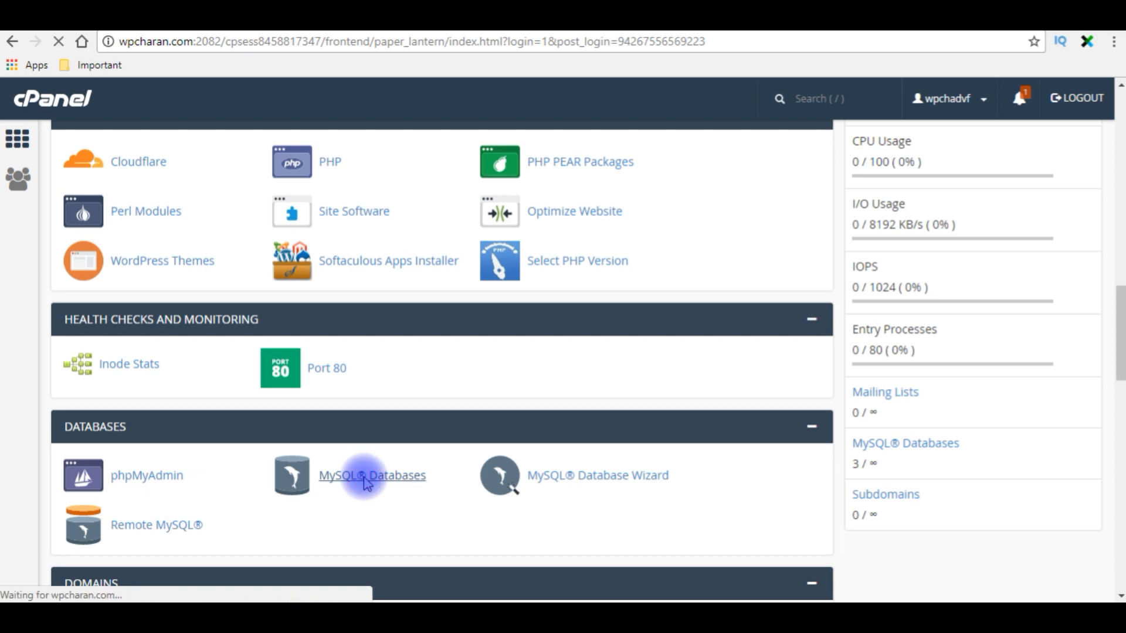
pyautogui.click(372, 475)
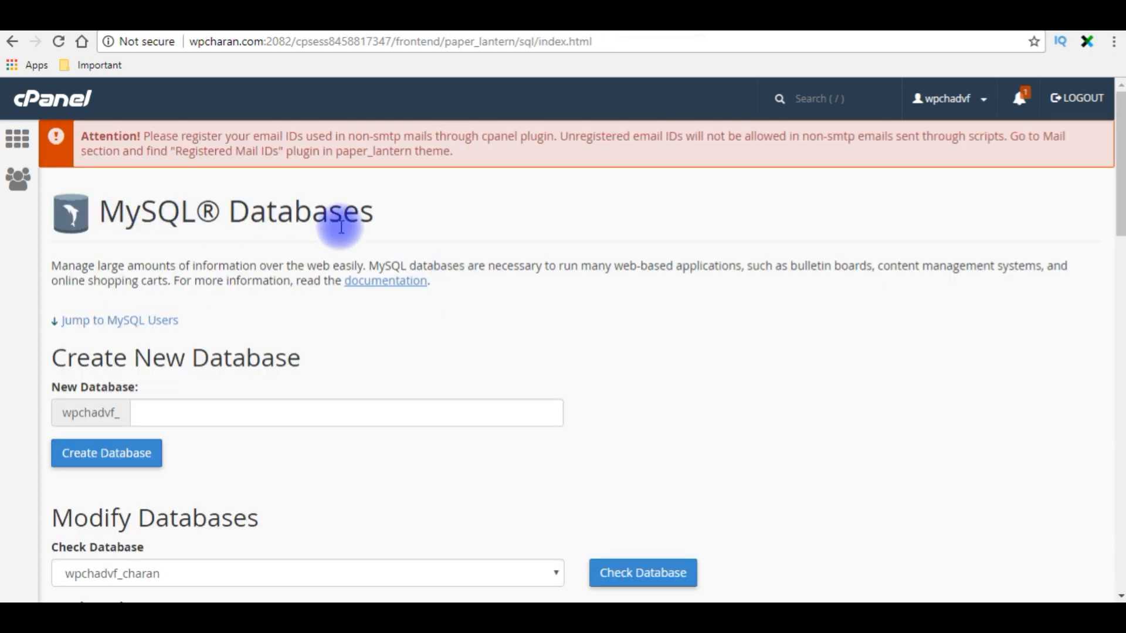
pyautogui.scroll(-3)
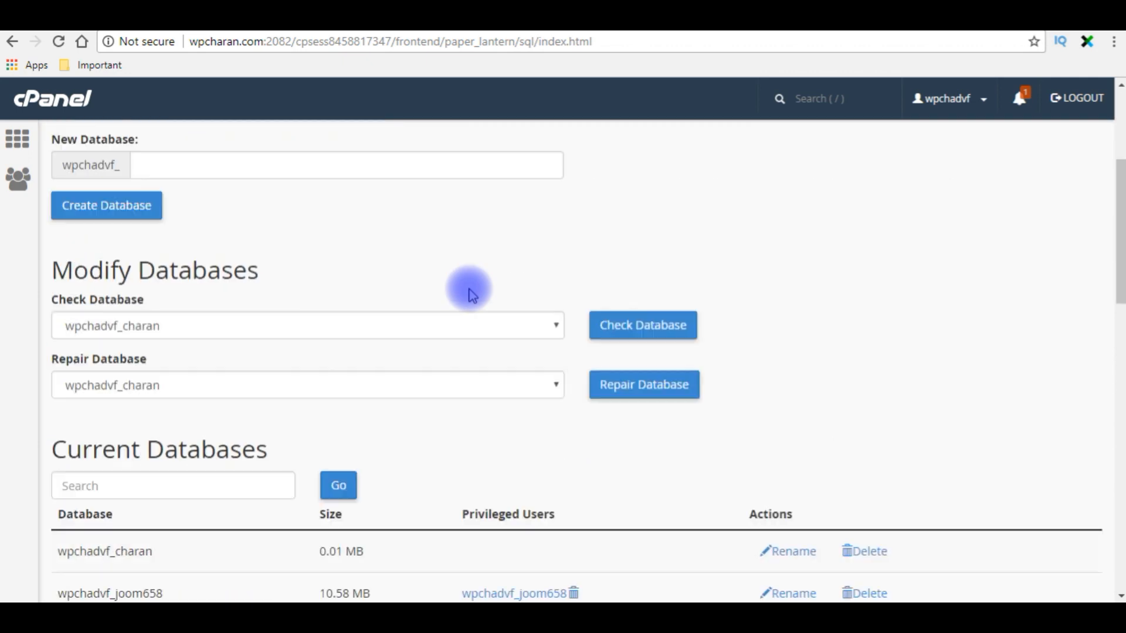
pyautogui.scroll(-3)
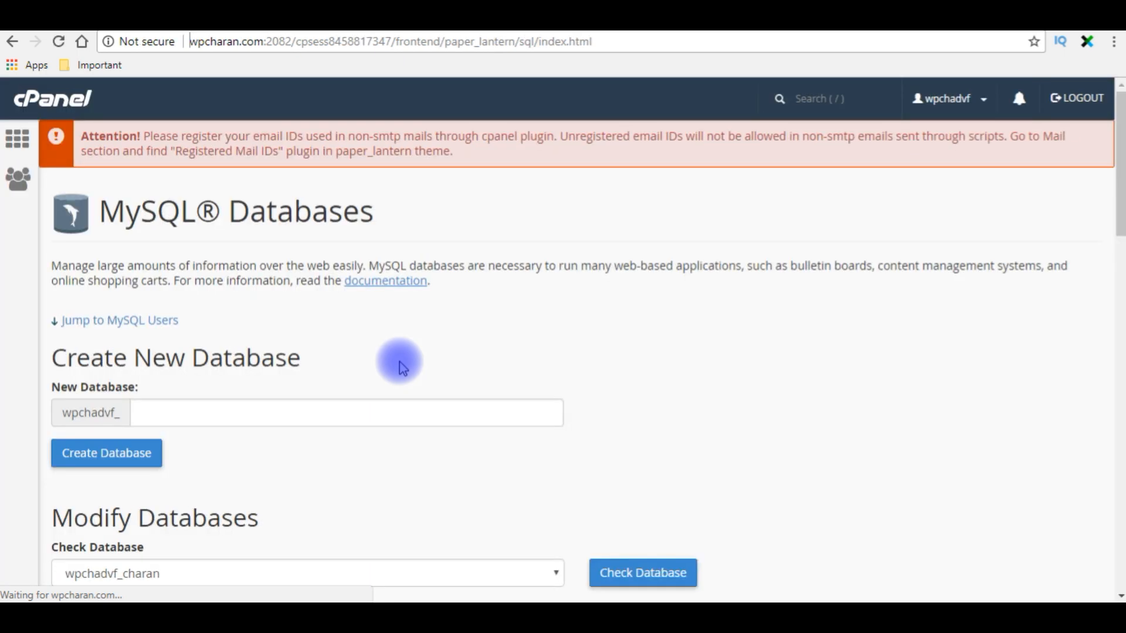
pyautogui.scroll(-3)
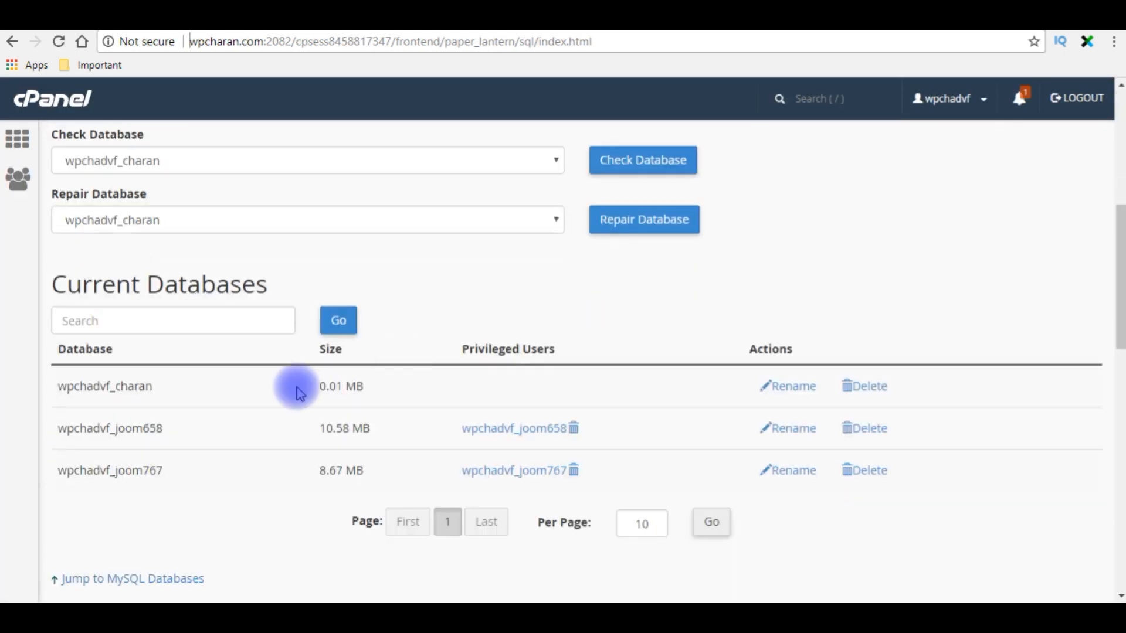
pyautogui.scroll(-3)
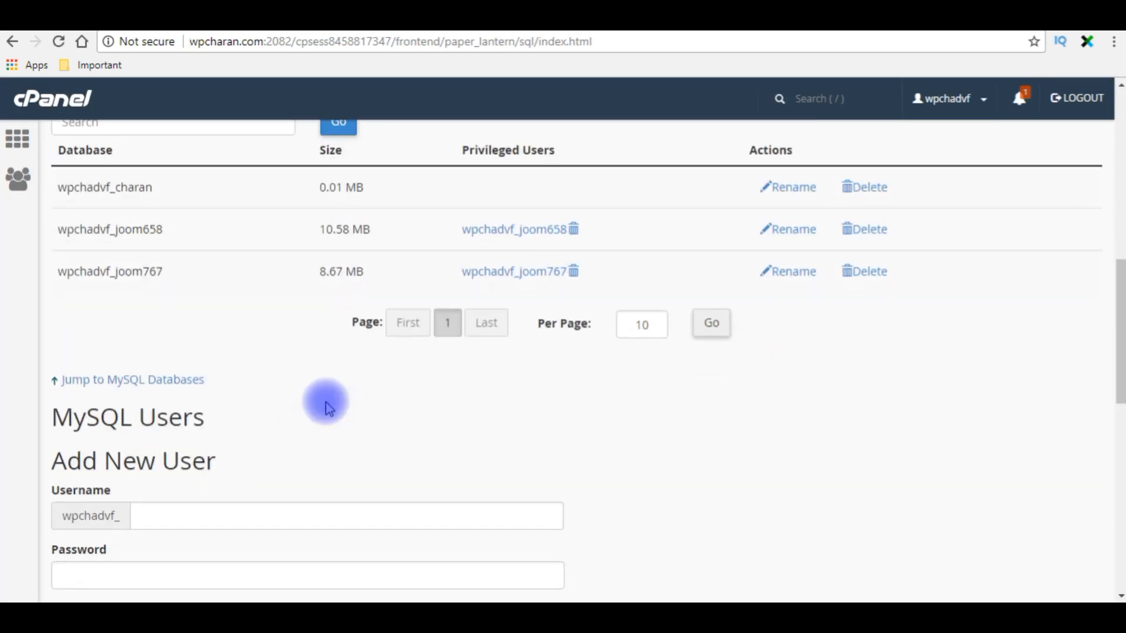
# Add user wpchadvf_123 to database wpchadvf_charan under Add User To Database
pyautogui.scroll(-3)
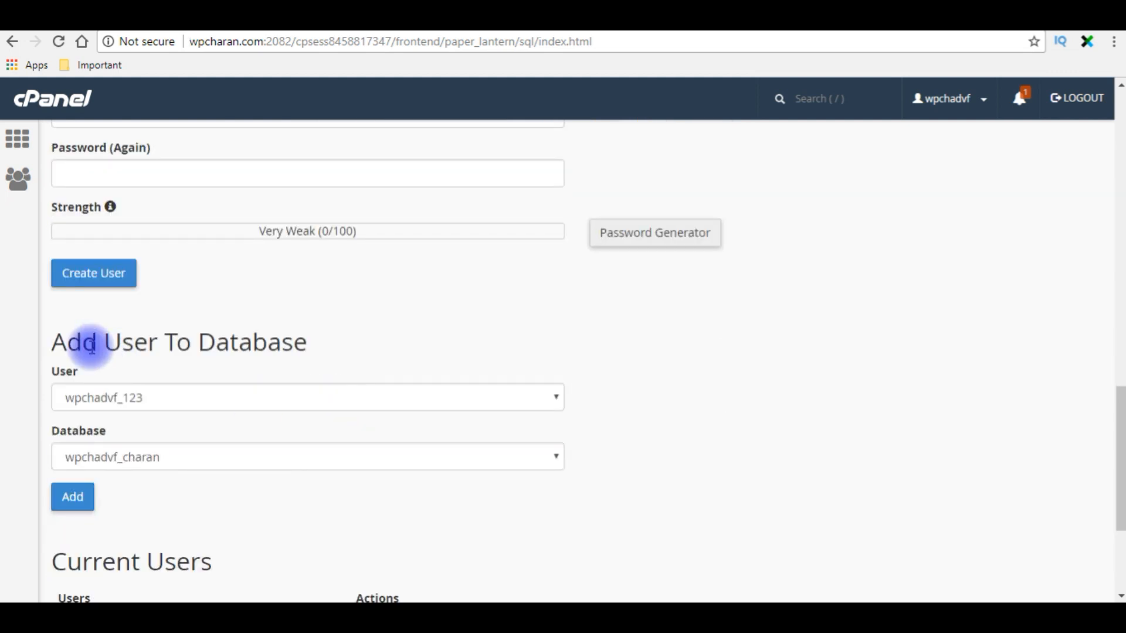
pyautogui.moveTo(291, 351)
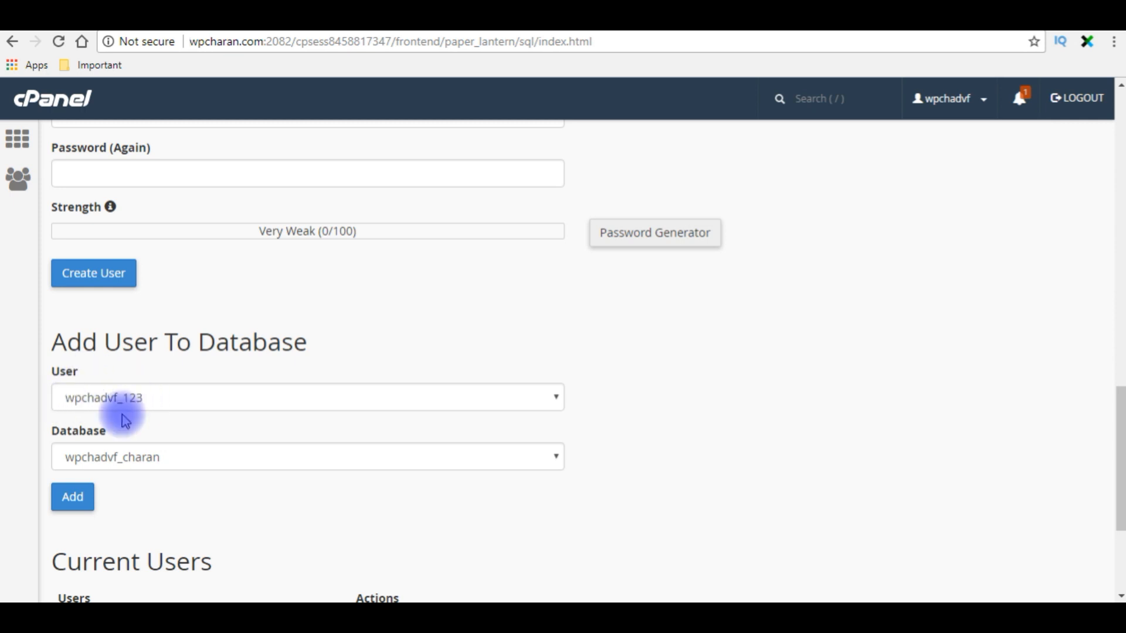
pyautogui.moveTo(139, 467)
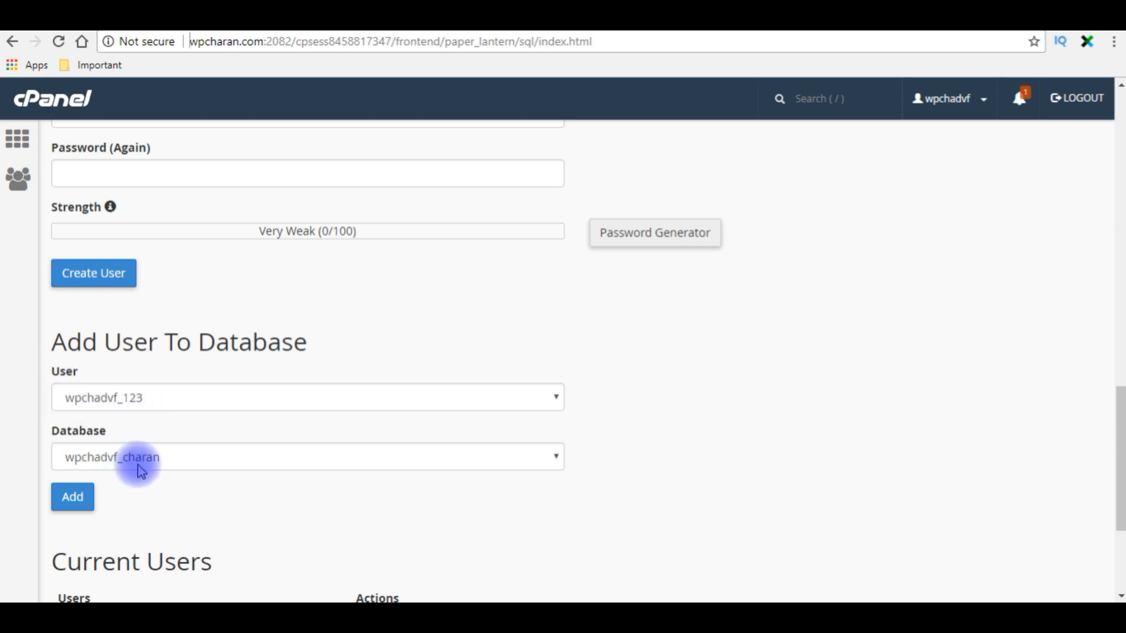
pyautogui.click(71, 496)
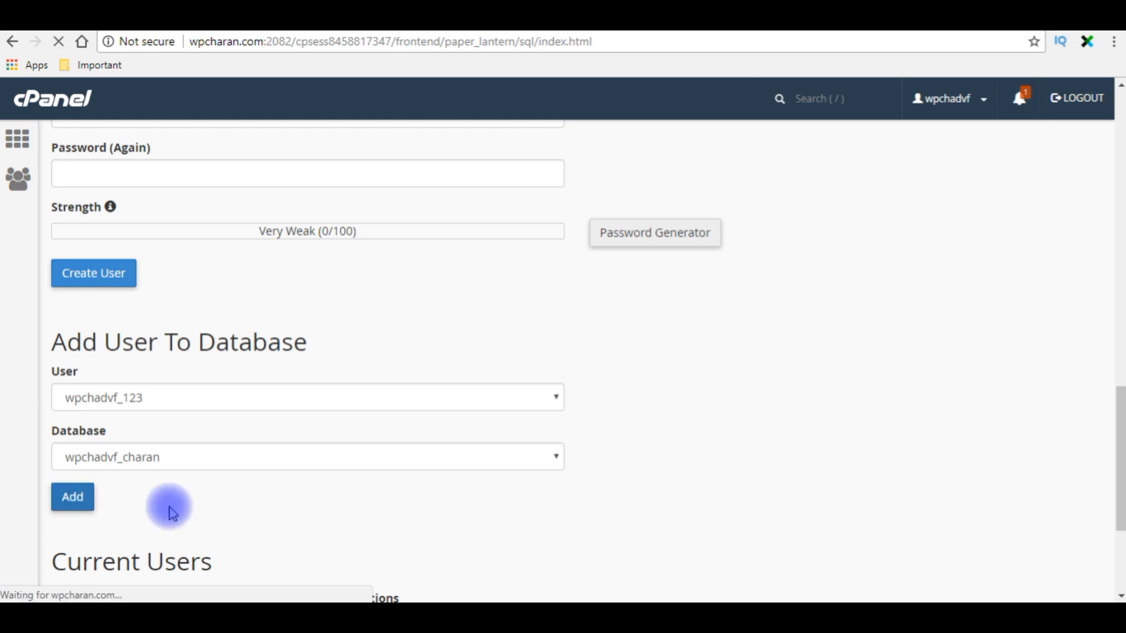
pyautogui.click(71, 497)
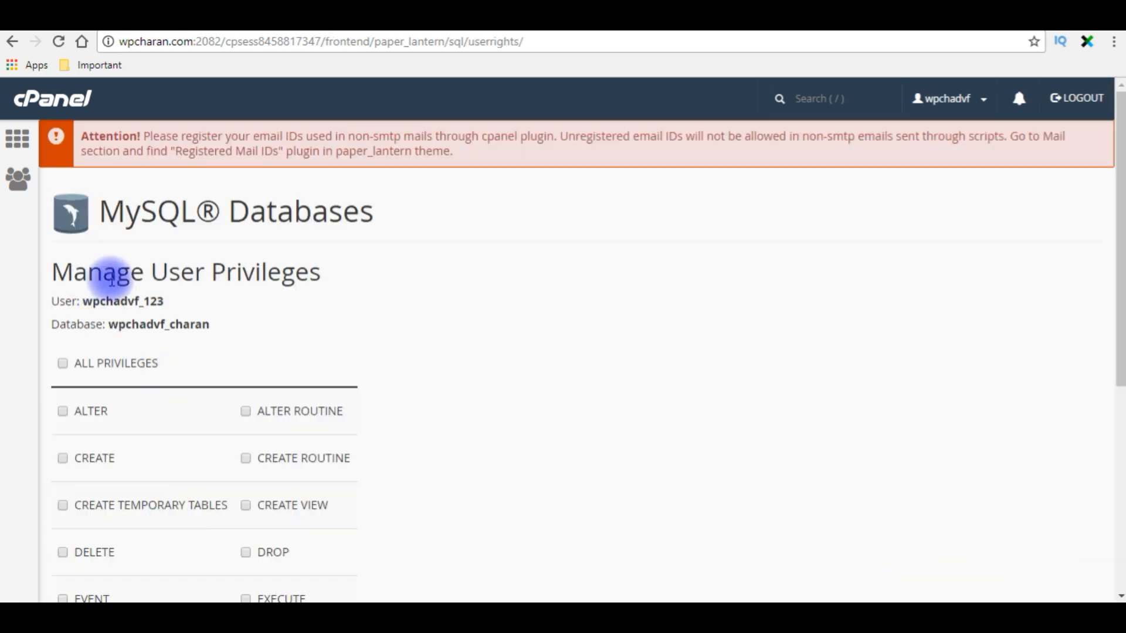
pyautogui.moveTo(253, 308)
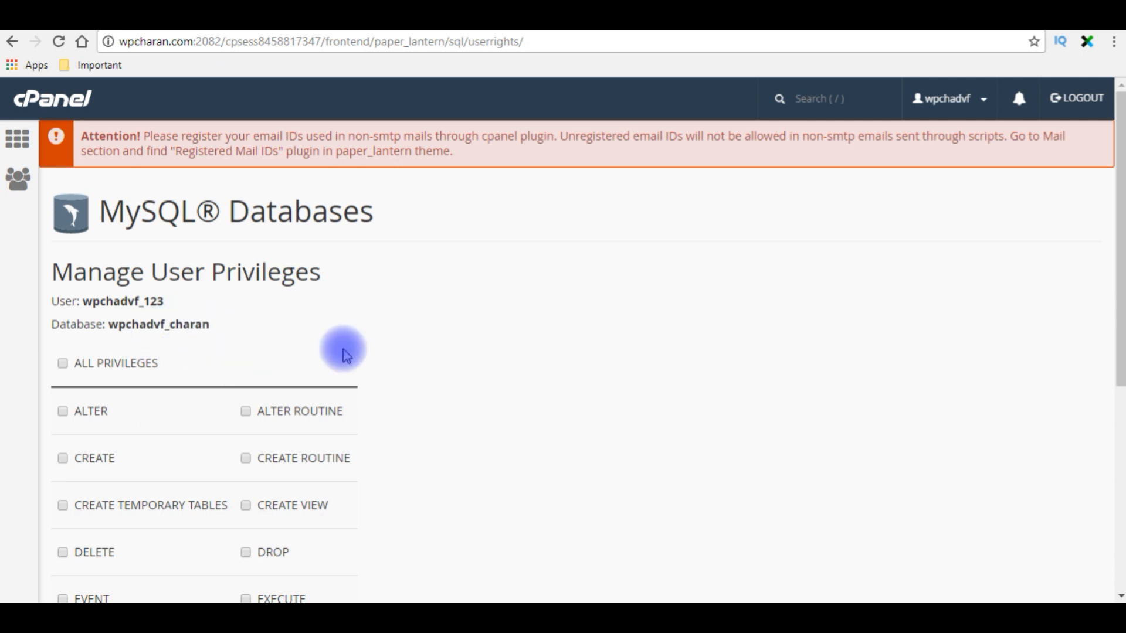
# Grant wpchadvf_123 ALL PRIVILEGES on wpchadvf_charan and save with Make Changes
pyautogui.click(62, 362)
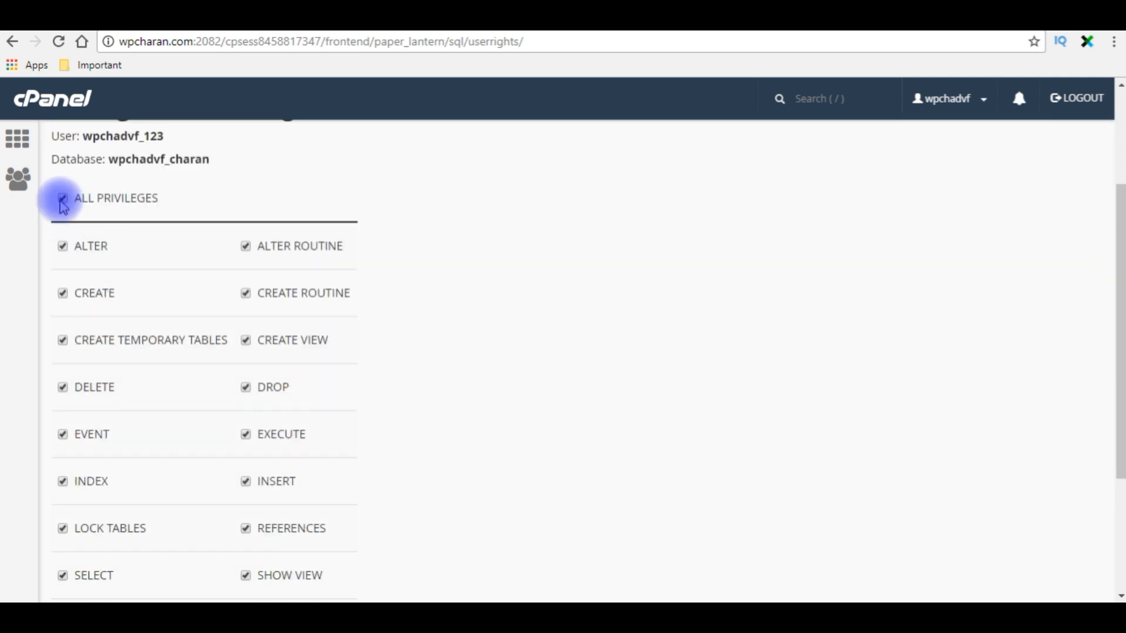
pyautogui.scroll(-3)
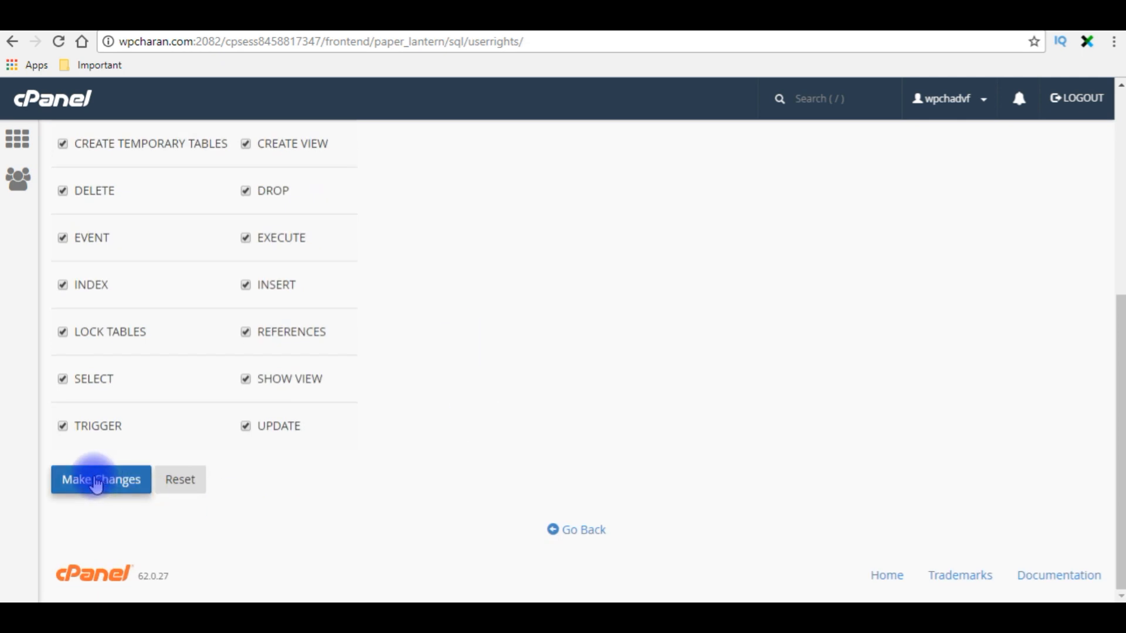
pyautogui.click(101, 479)
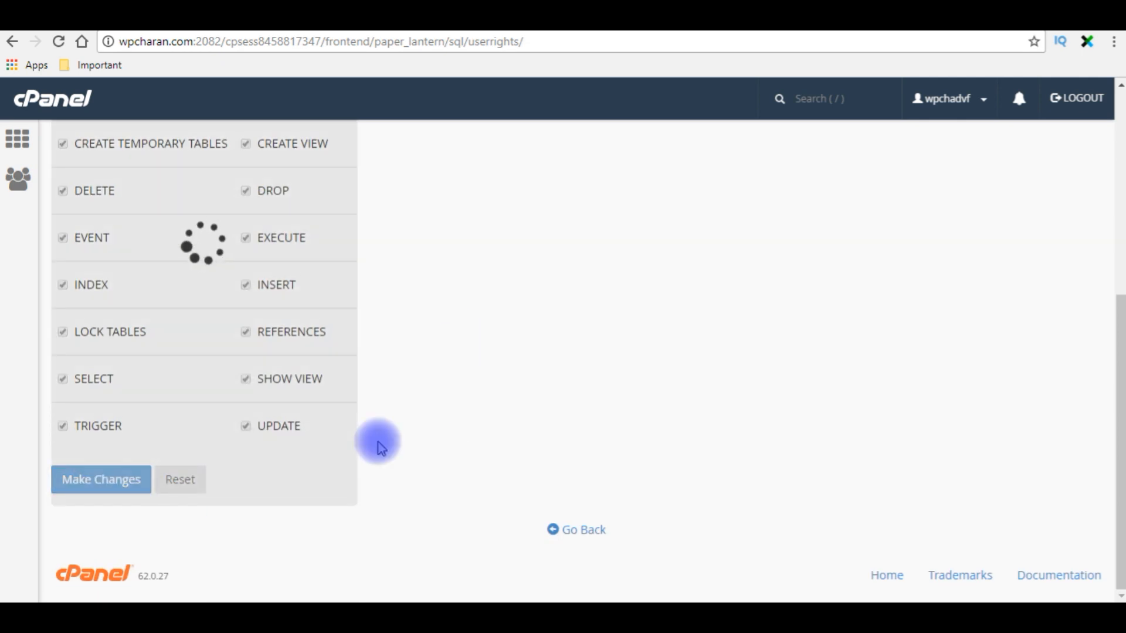
pyautogui.click(101, 480)
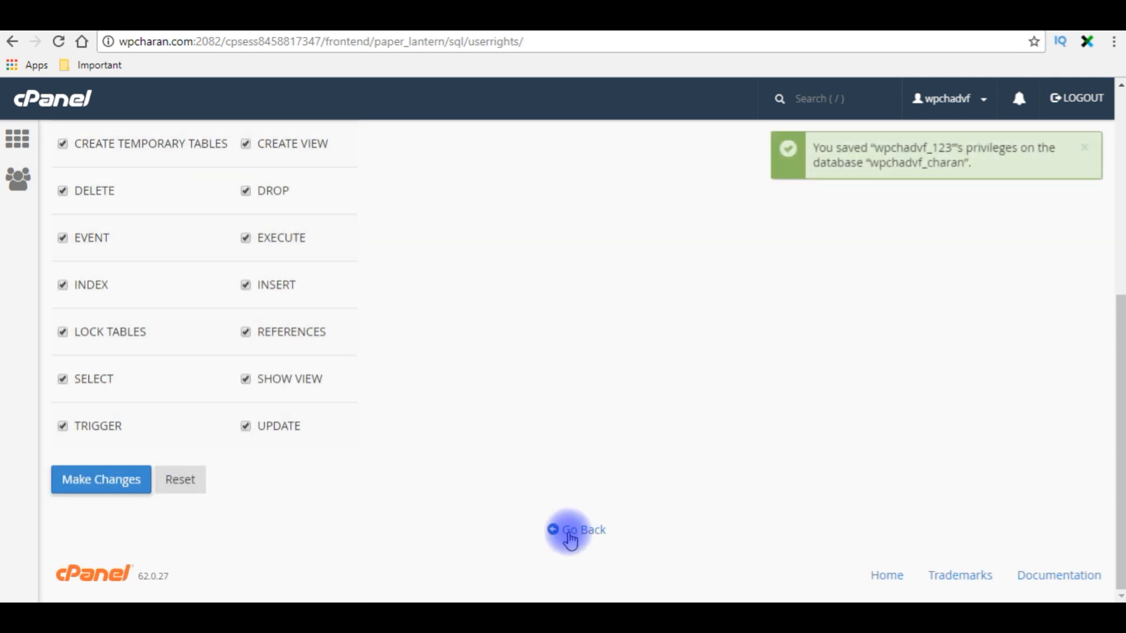
# Return to the MySQL Databases page listing wpchadvf_123 as privileged user
pyautogui.click(577, 529)
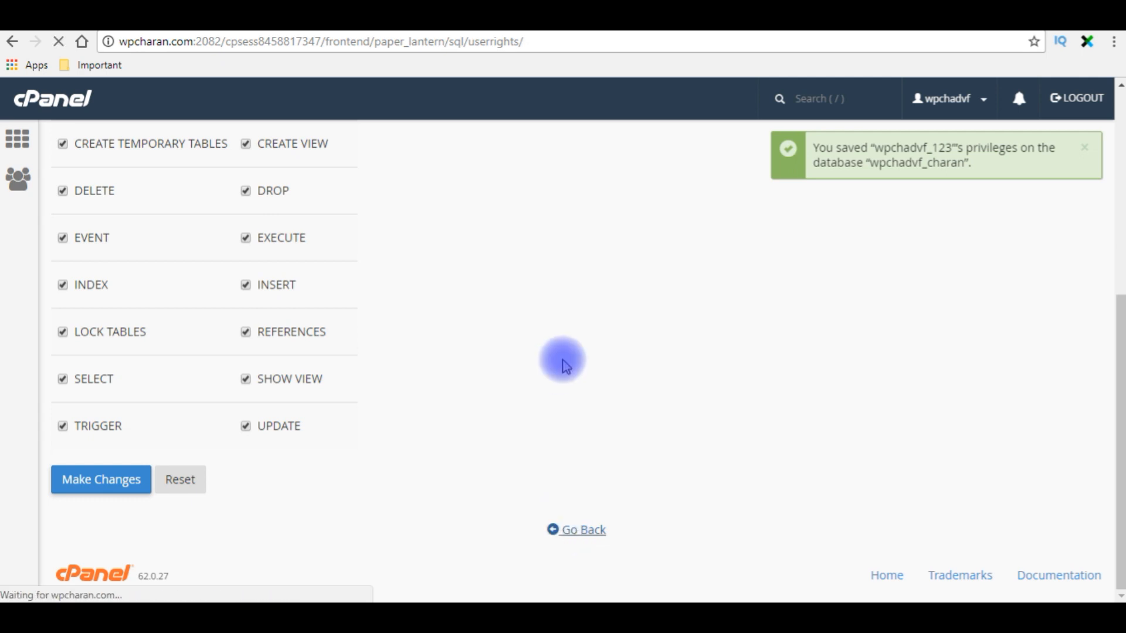
pyautogui.click(575, 529)
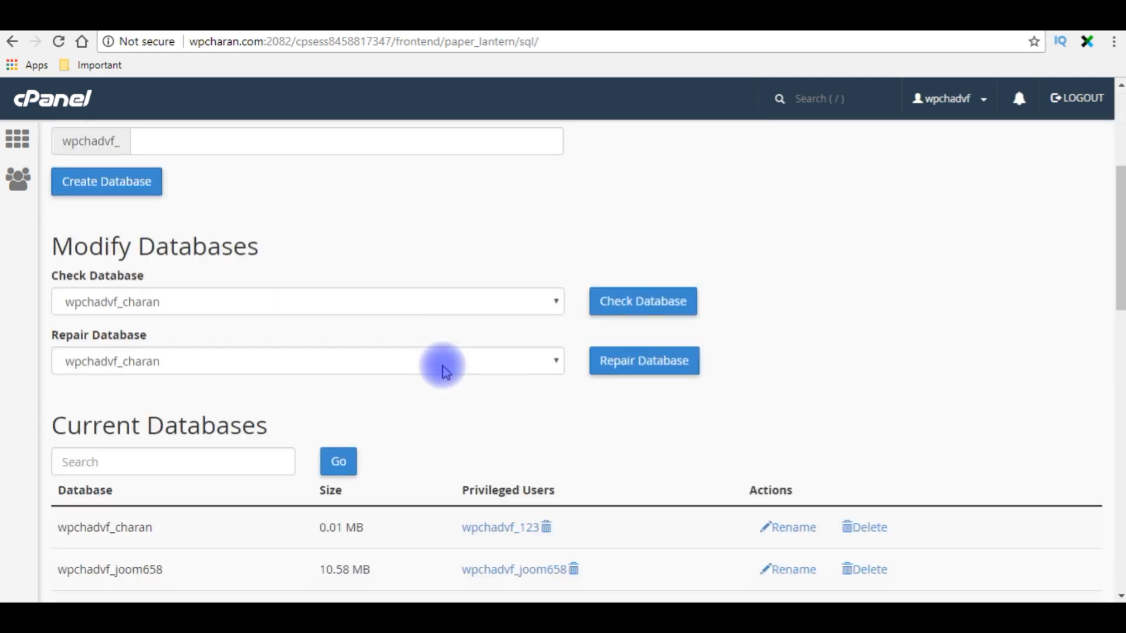